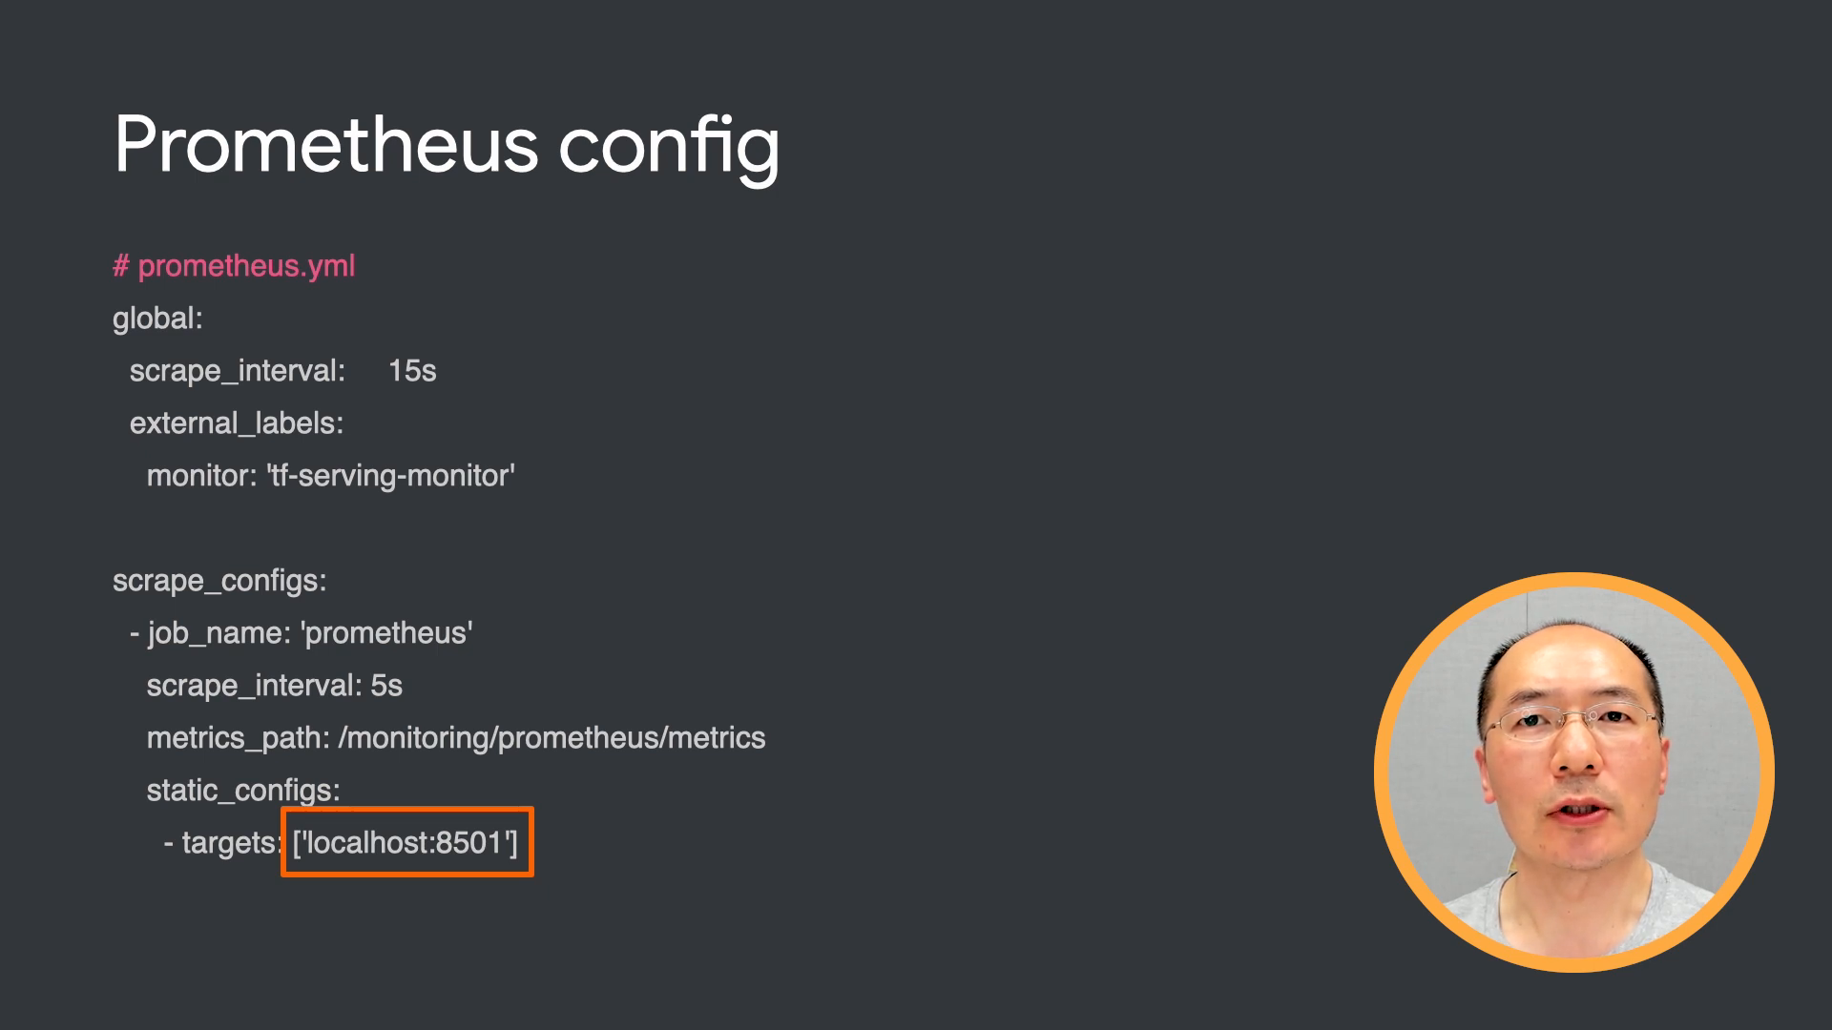
# - Graph :tensorflow:core:graph_run_time_usecs over ten minutes, showing the host.docker.internal:8501 series
pyautogui.press('Right')
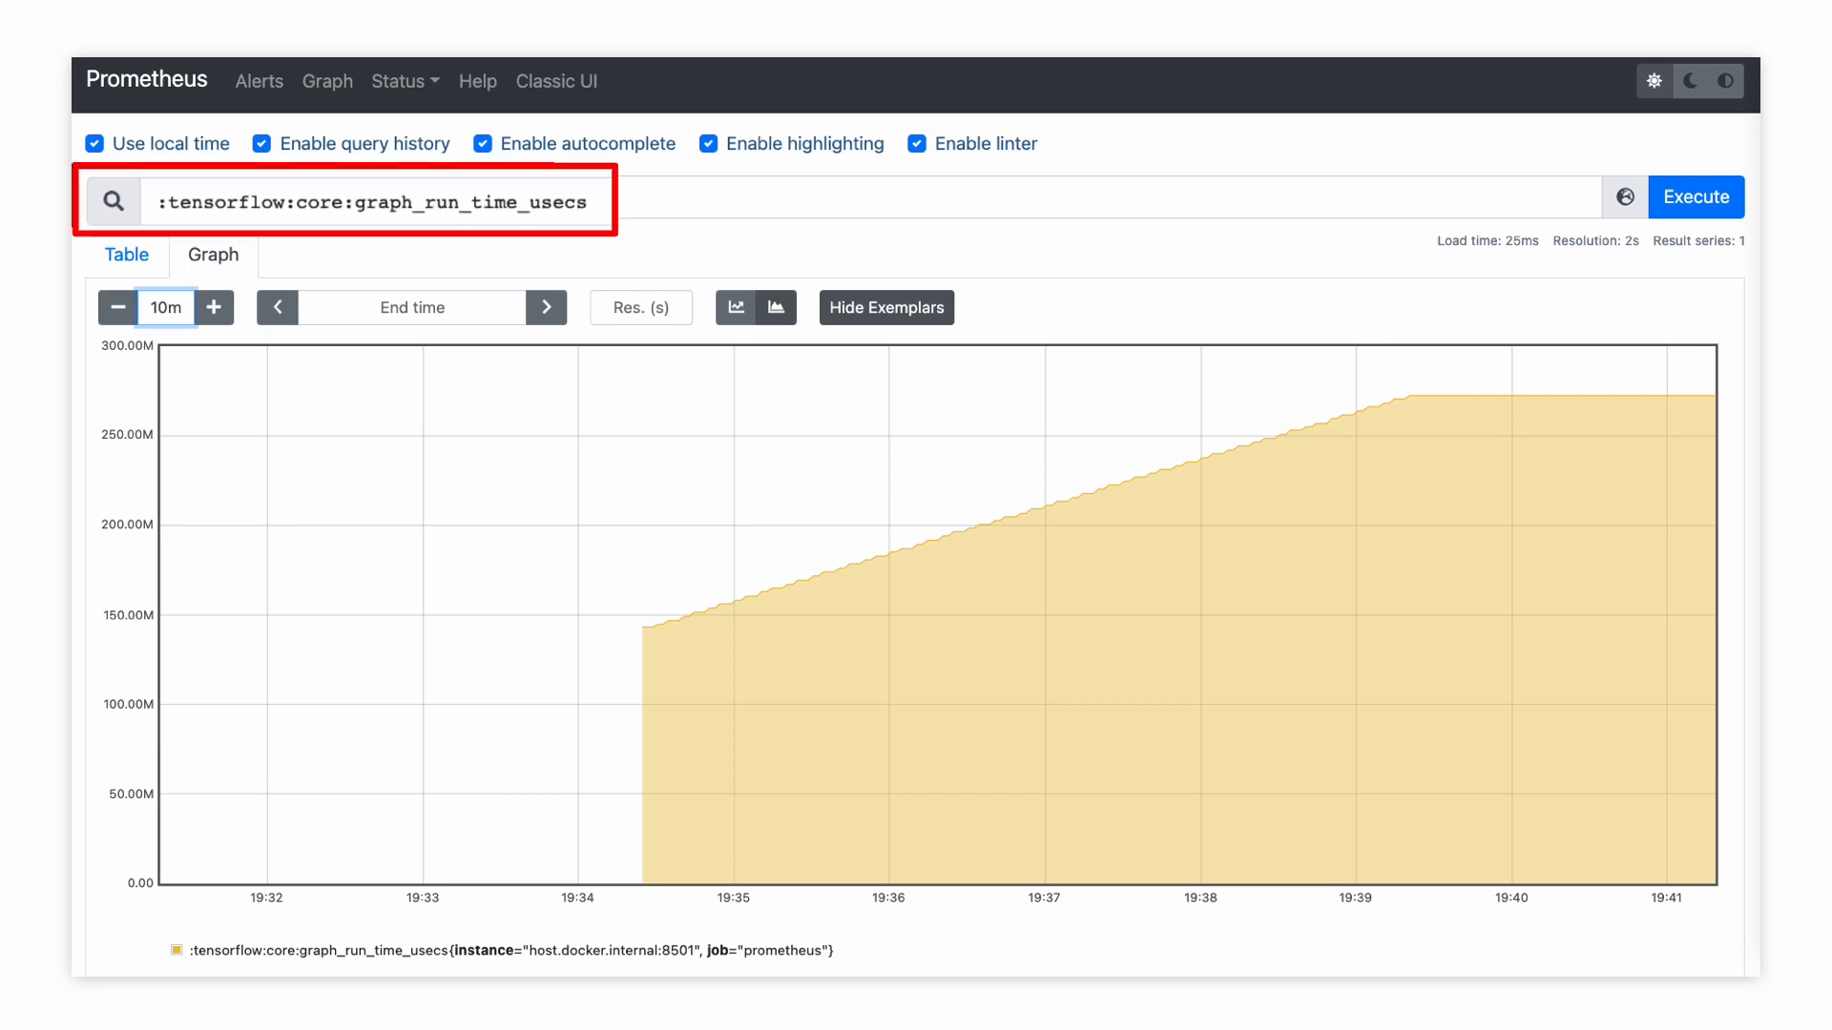
pyautogui.click(467, 197)
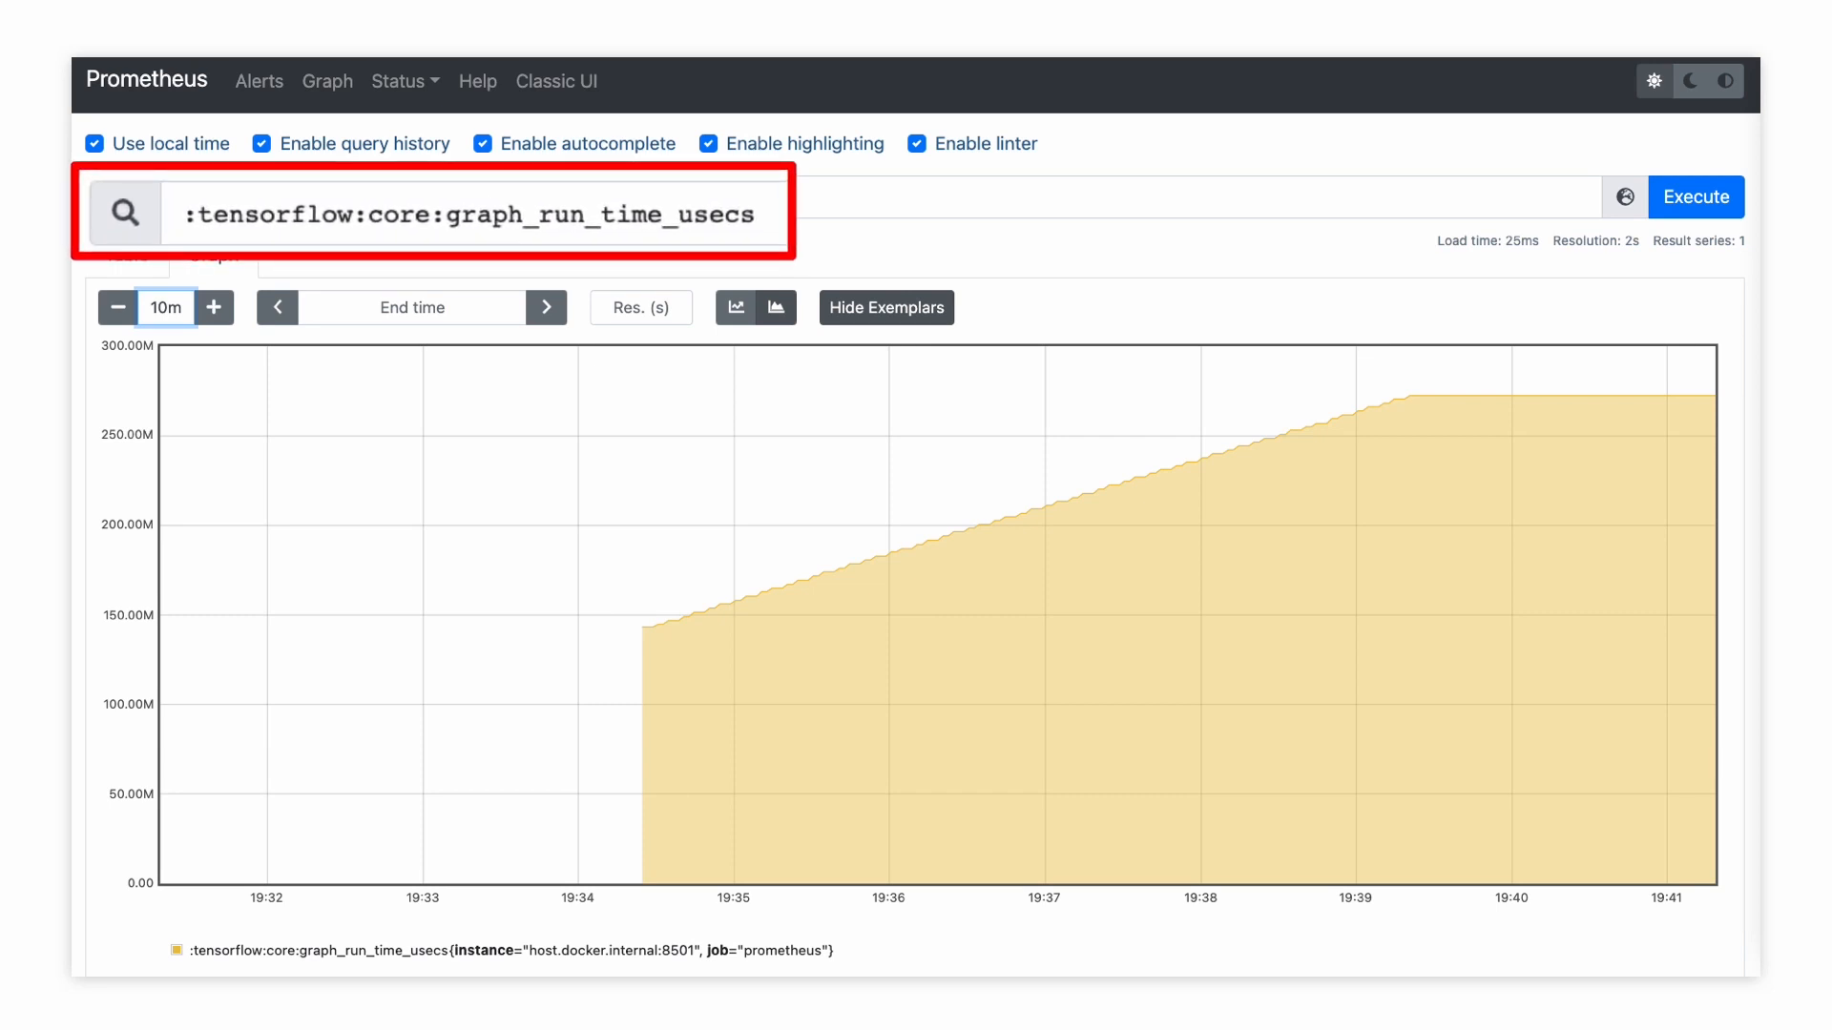